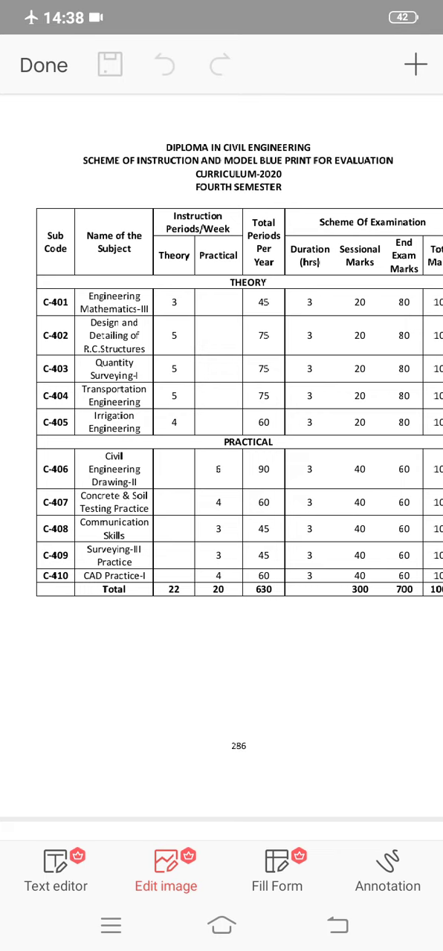
Pan page 286's scheme table right to show the Total Marks column totalling 1000
{"action": "left_click", "coordinate": [316, 626]}
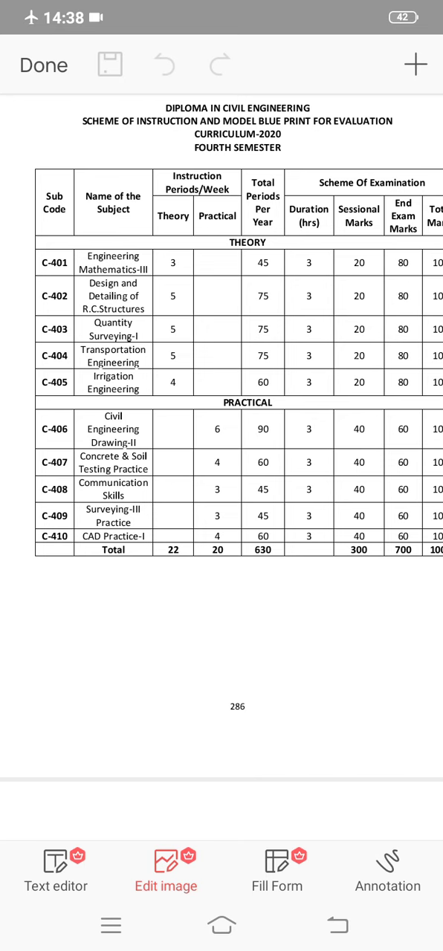
{"action": "scroll", "scroll_direction": "right", "scroll_amount": 3}
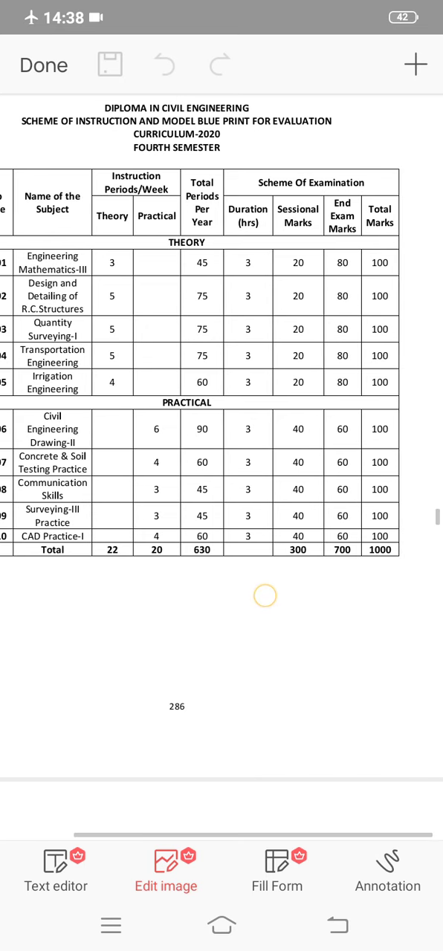